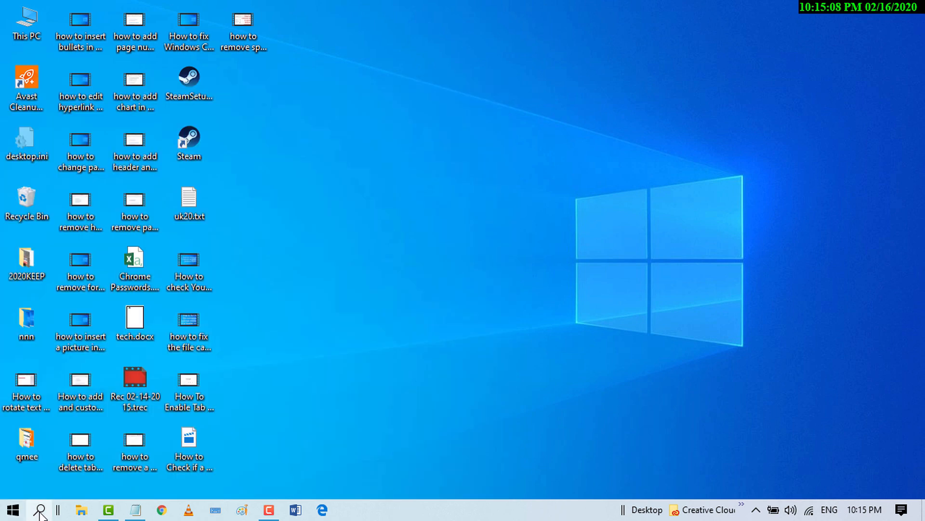
Open Start search to look up services.msc.
{"action": "left_click", "coordinate": [12, 509]}
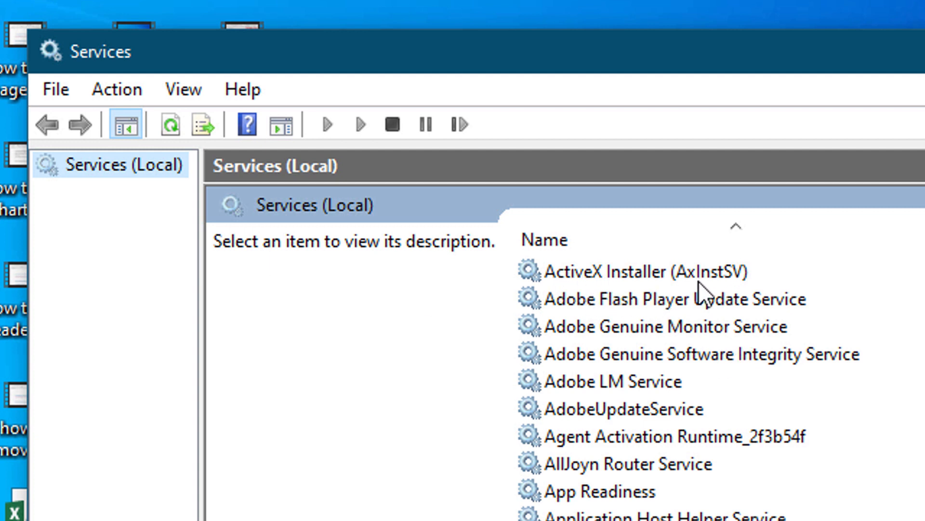
{"action": "mouse_move", "coordinate": [650, 291]}
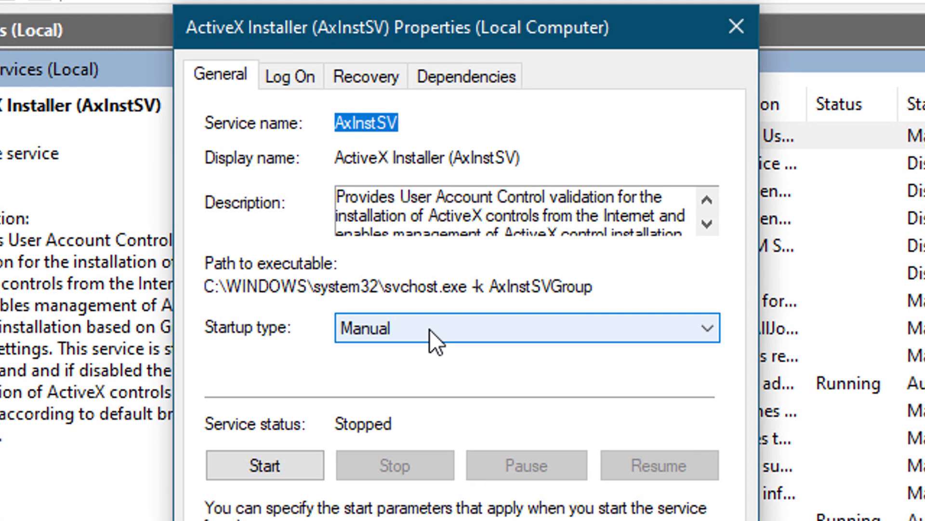
Change the ActiveX Installer (AxInstSV) startup type to Automatic.
{"action": "left_click", "coordinate": [524, 328]}
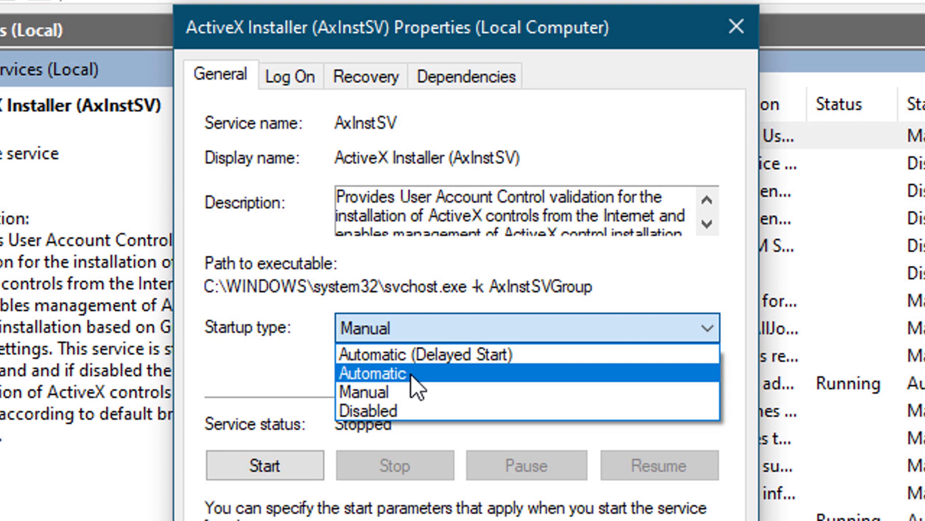
{"action": "left_click", "coordinate": [371, 373]}
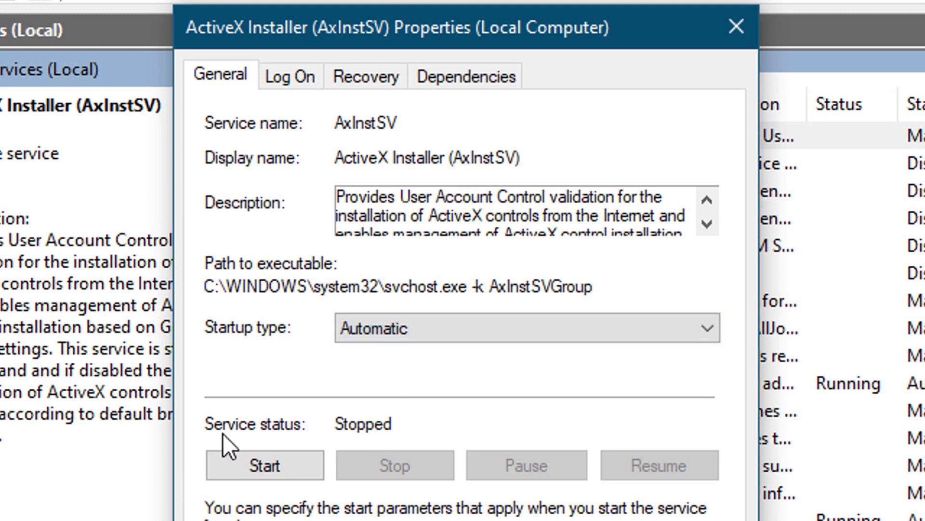
{"action": "mouse_move", "coordinate": [294, 465]}
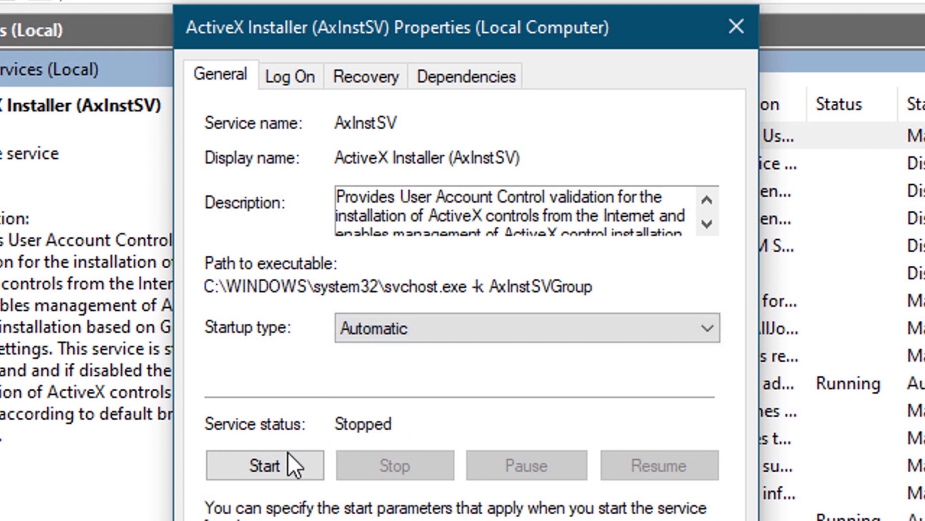
Start the ActiveX Installer service from its properties dialog.
{"action": "left_click", "coordinate": [264, 465]}
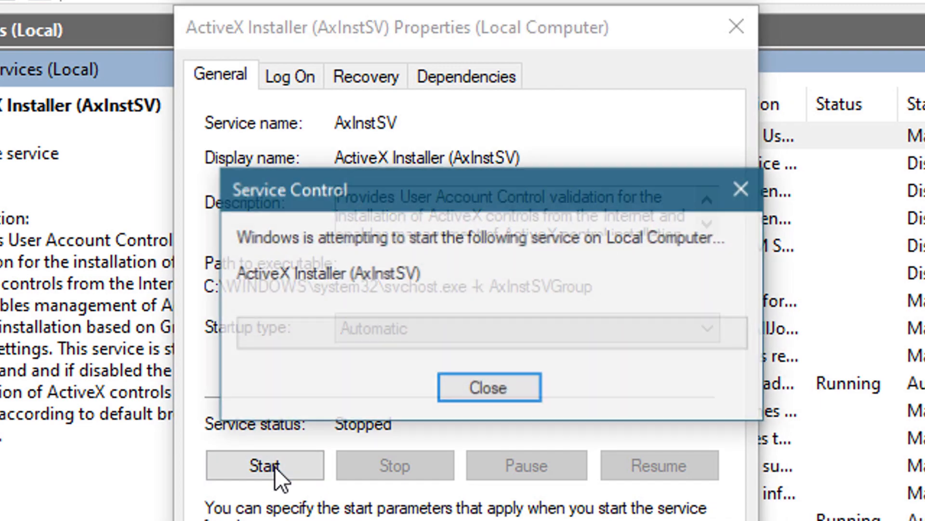
{"action": "left_click", "coordinate": [489, 387]}
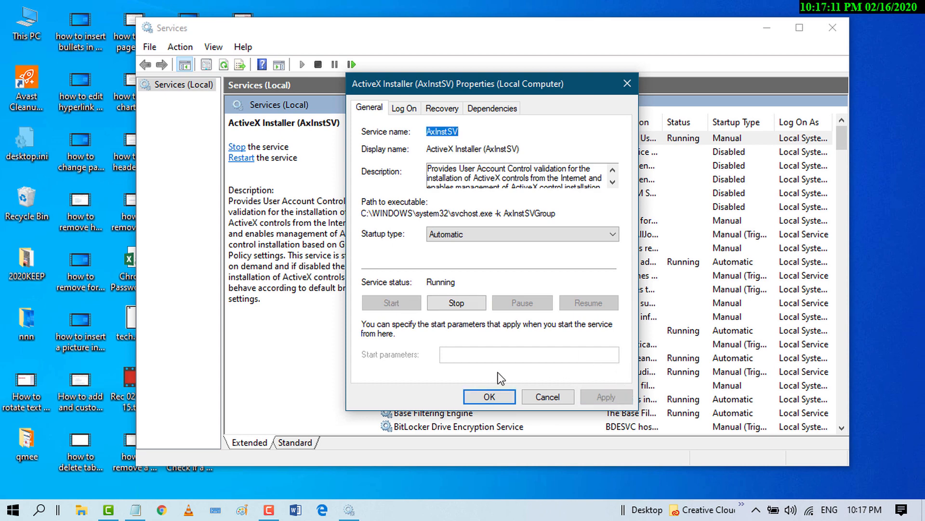
Confirm the ActiveX Installer properties with OK and close the Services console.
{"action": "left_click", "coordinate": [488, 396]}
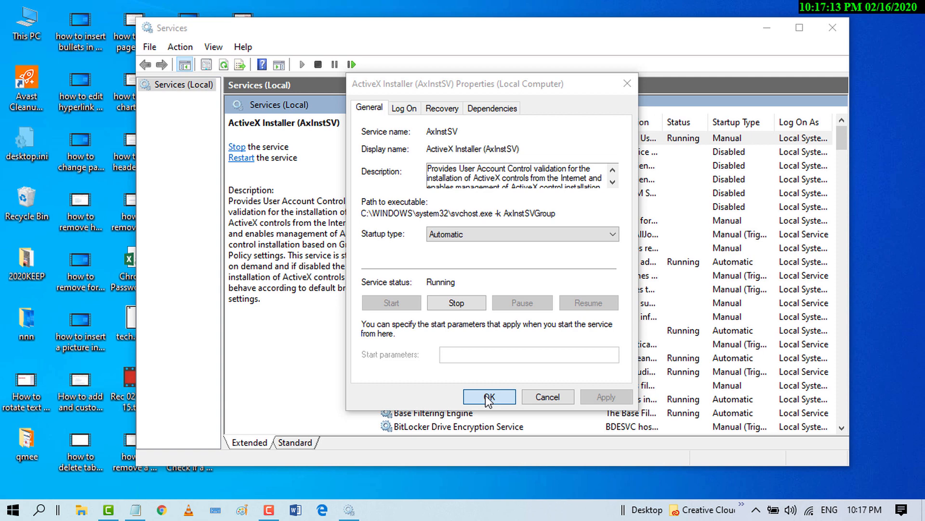
{"action": "left_click", "coordinate": [489, 396]}
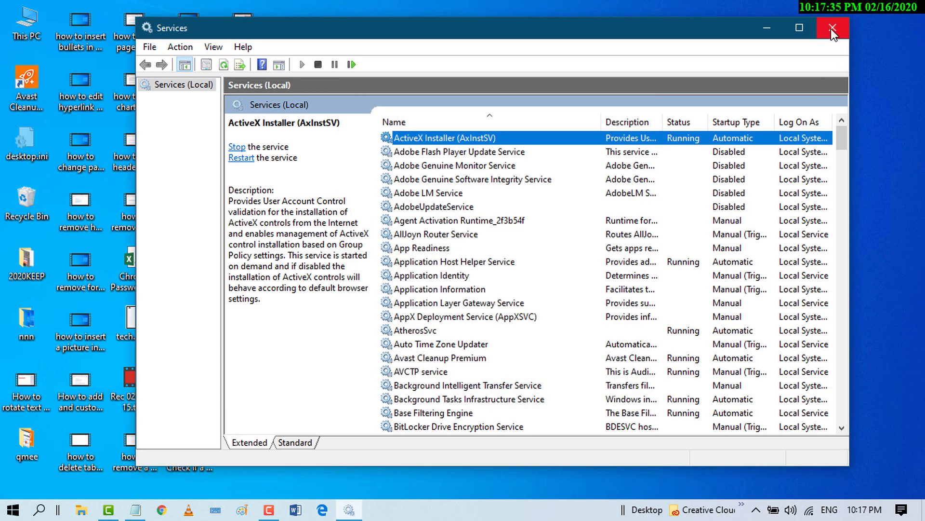
{"action": "left_click", "coordinate": [832, 27]}
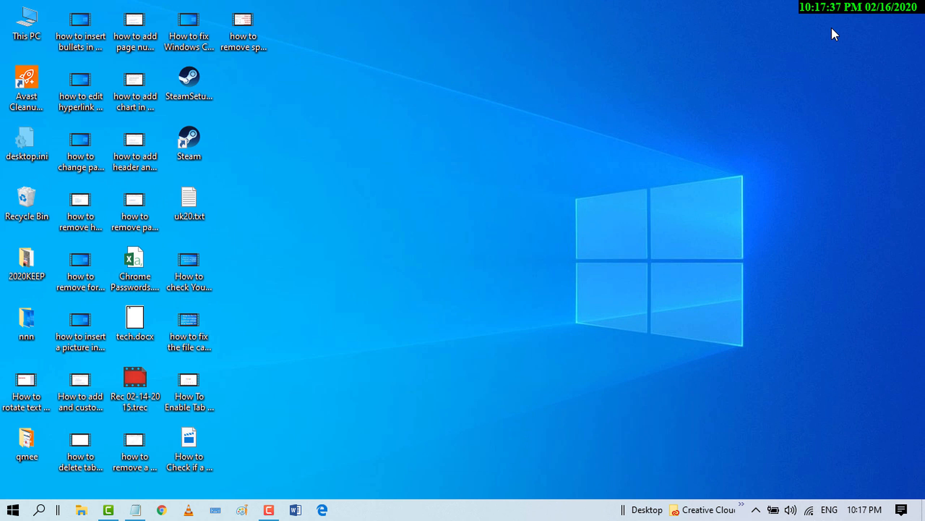